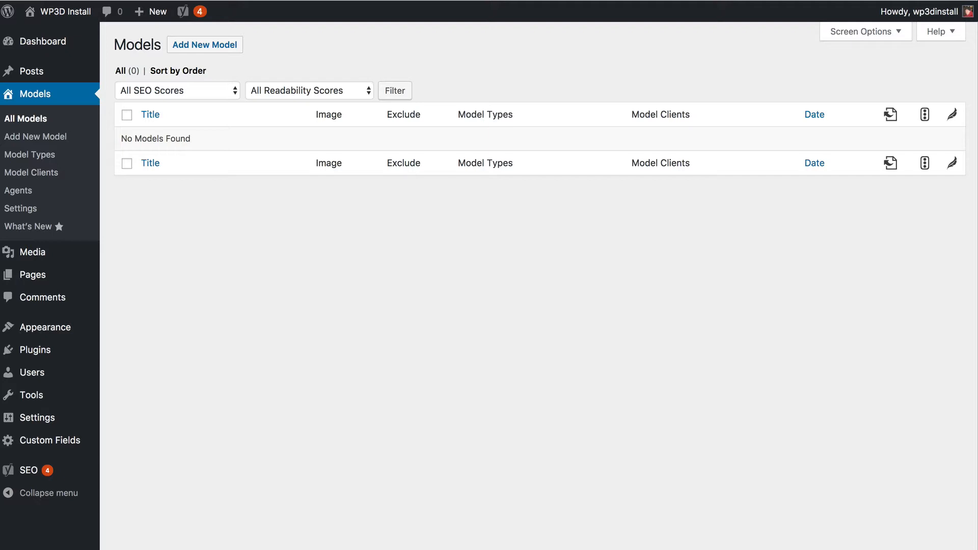
mouse_move(493, 543)
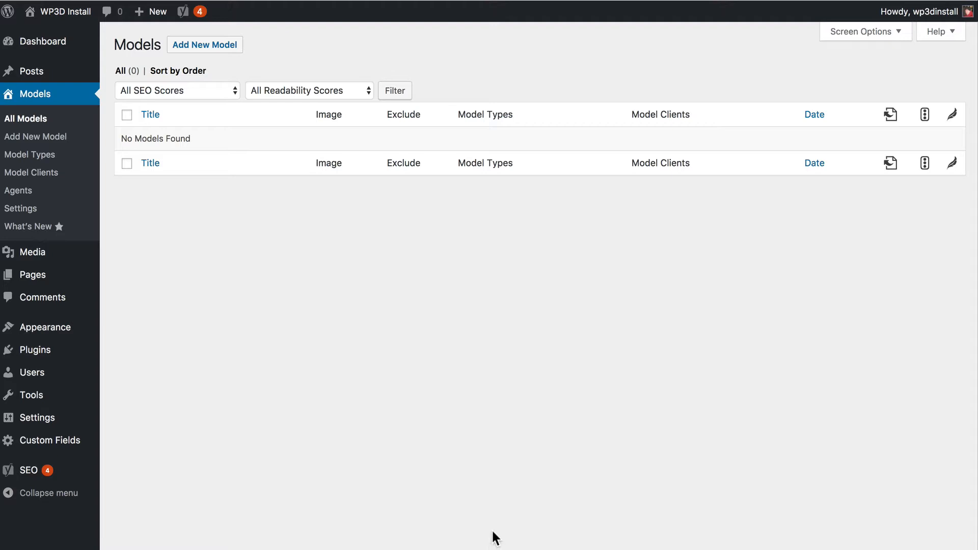
mouse_move(77, 423)
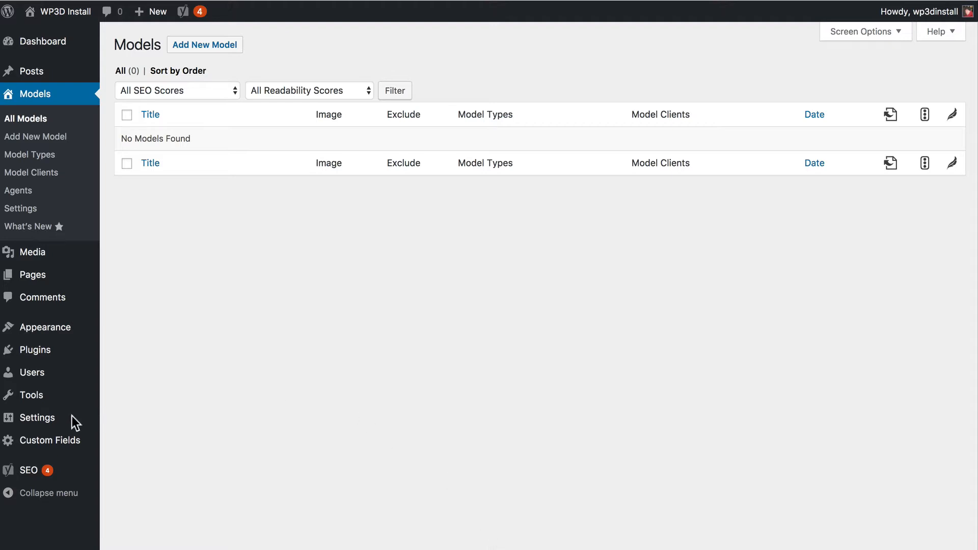
mouse_move(32, 430)
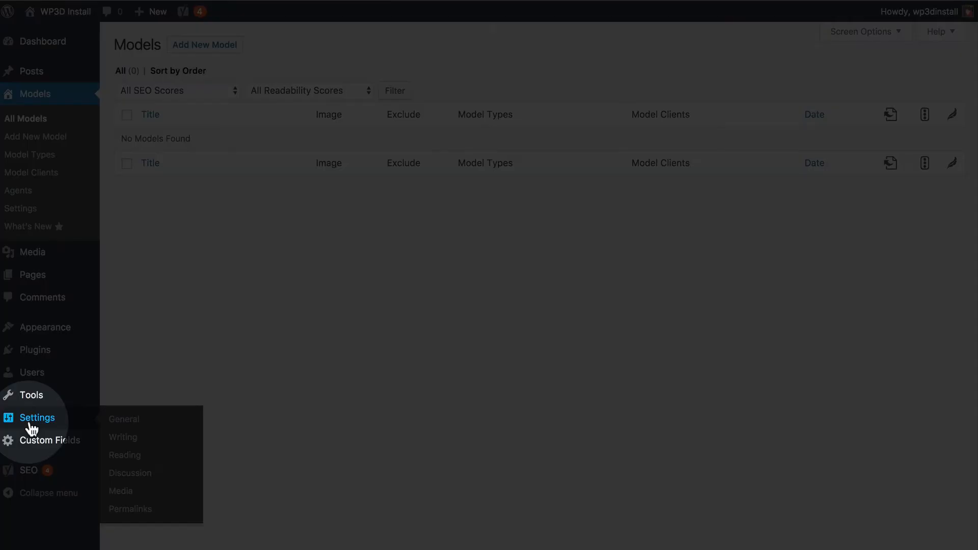
mouse_move(130, 509)
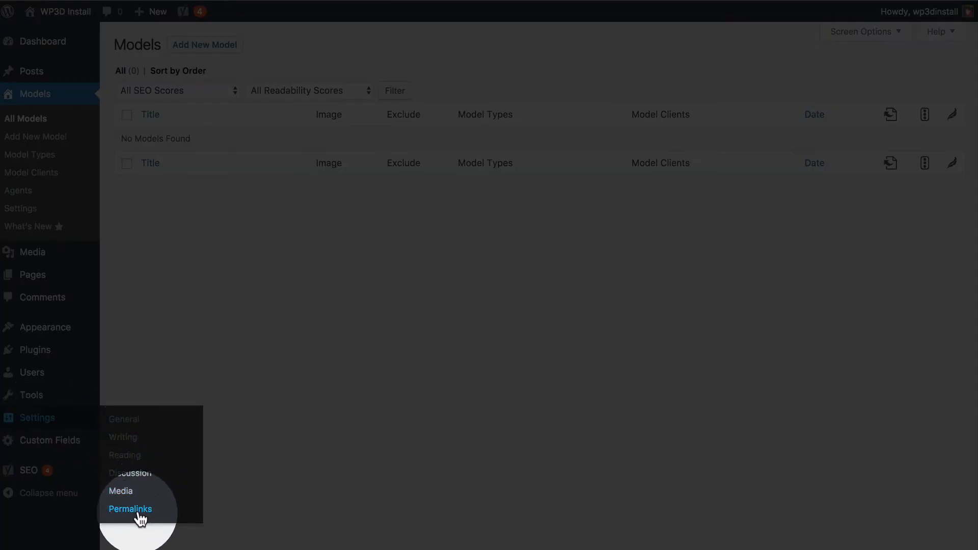
Set the permalink structure to Post name in Settings > Permalinks and save the change
click(130, 510)
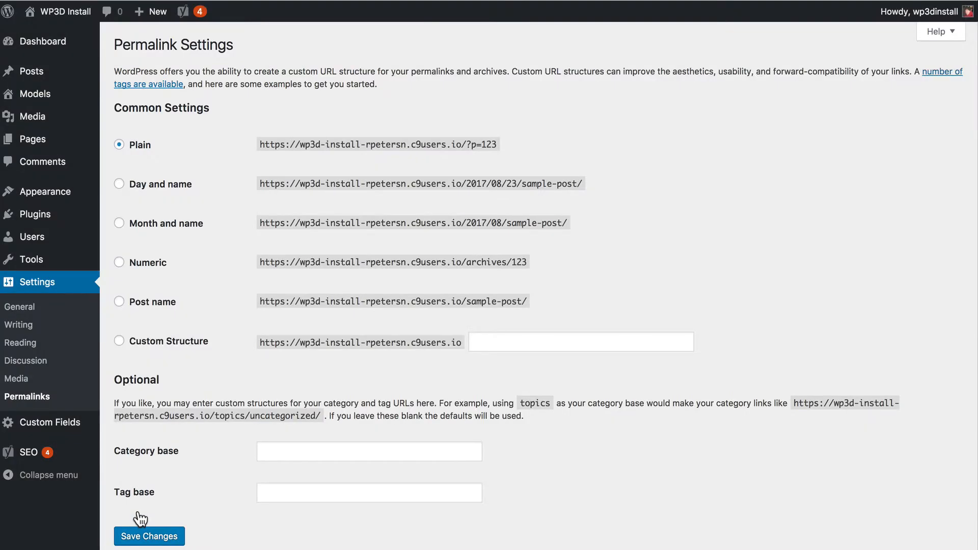
mouse_move(146, 517)
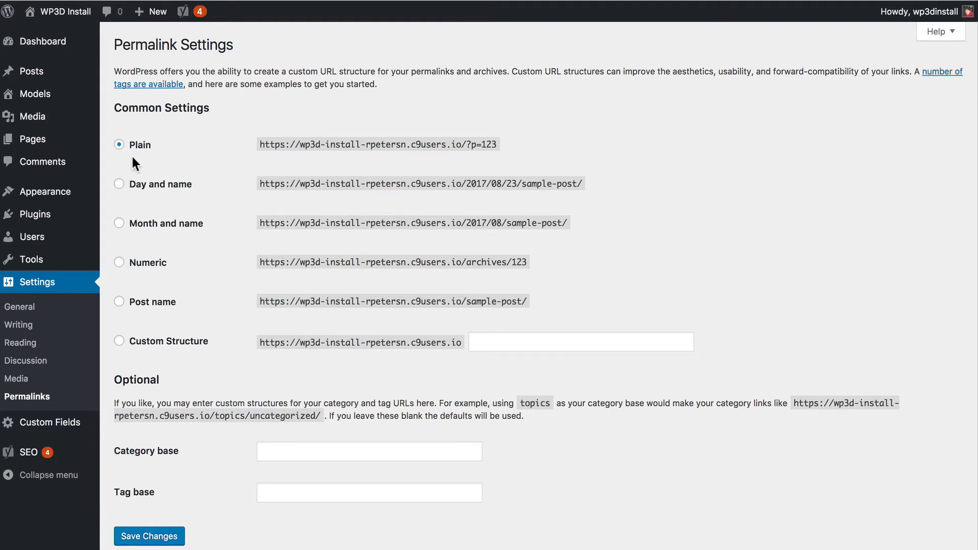
mouse_move(465, 99)
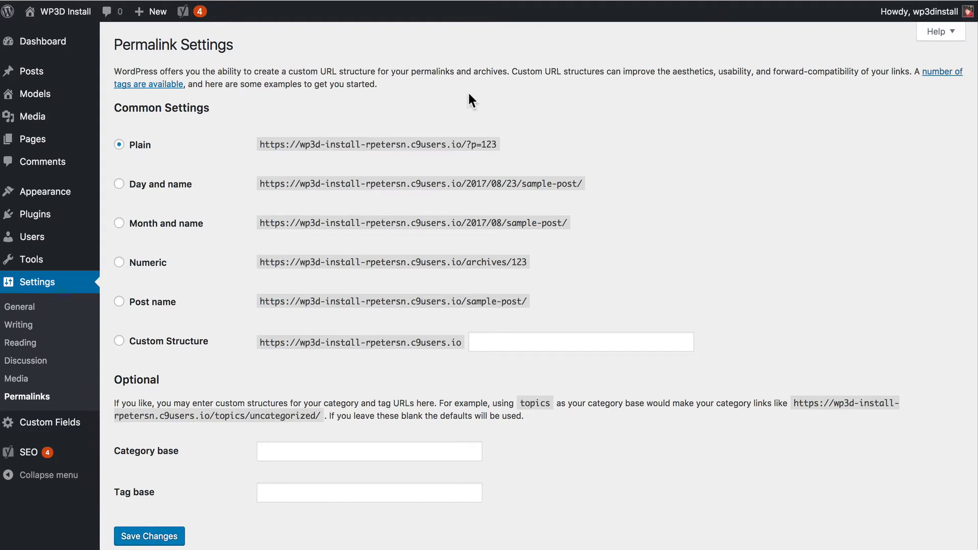
mouse_move(490, 138)
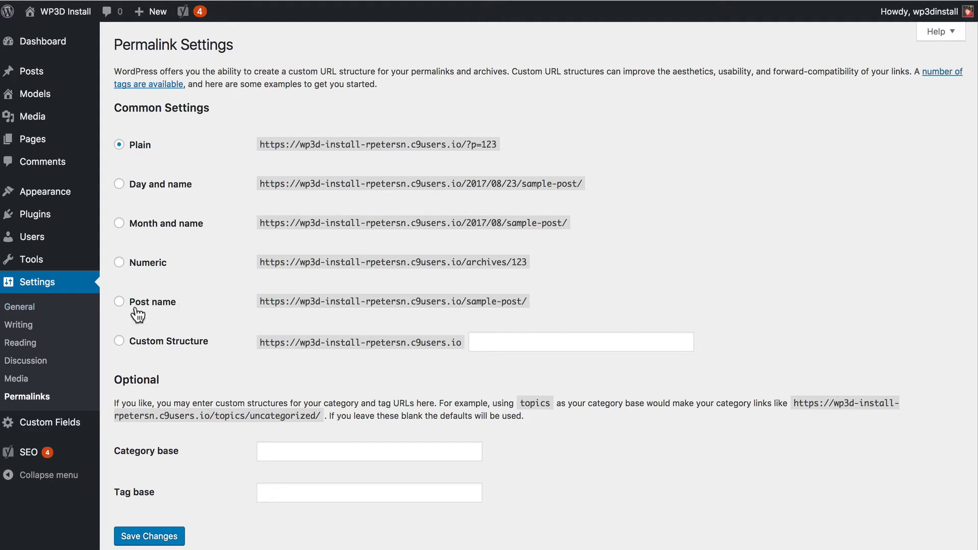
click(119, 302)
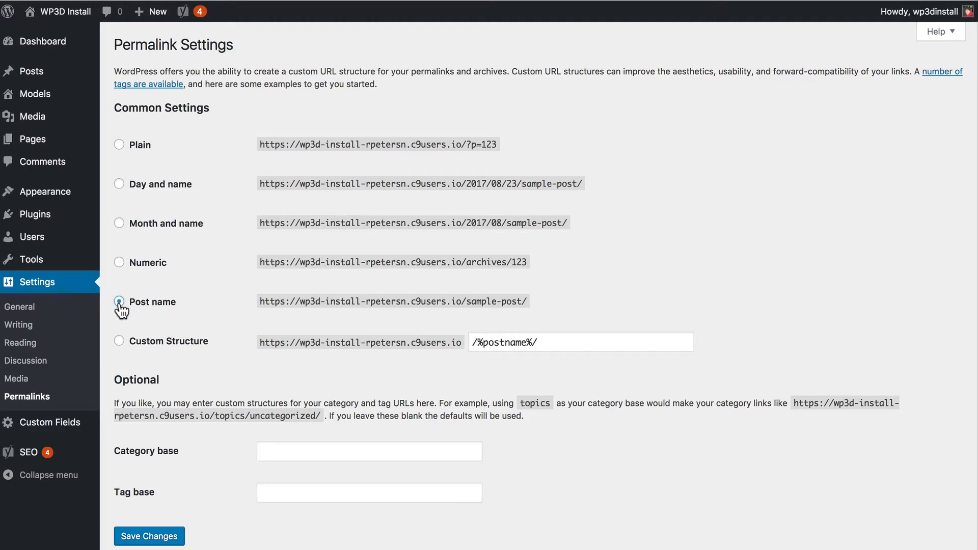
click(149, 536)
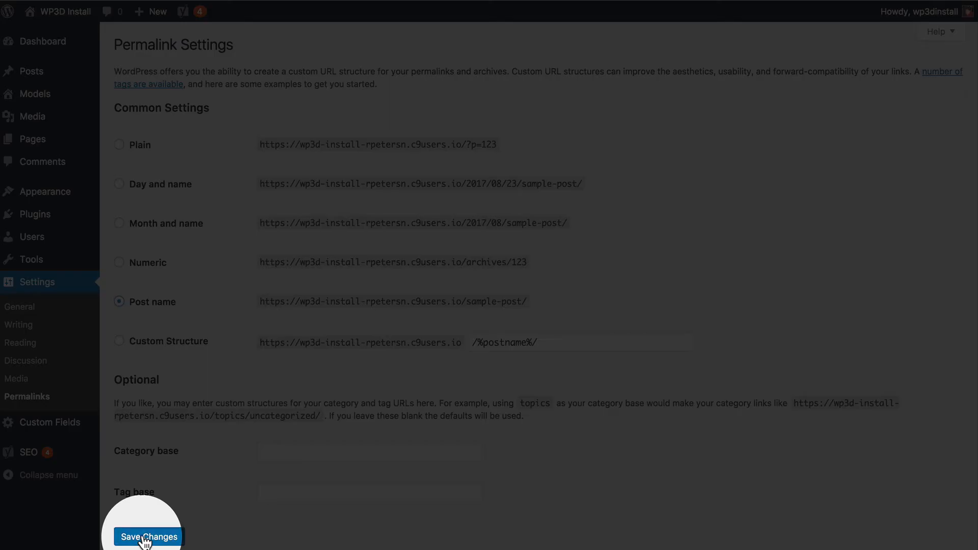
click(148, 537)
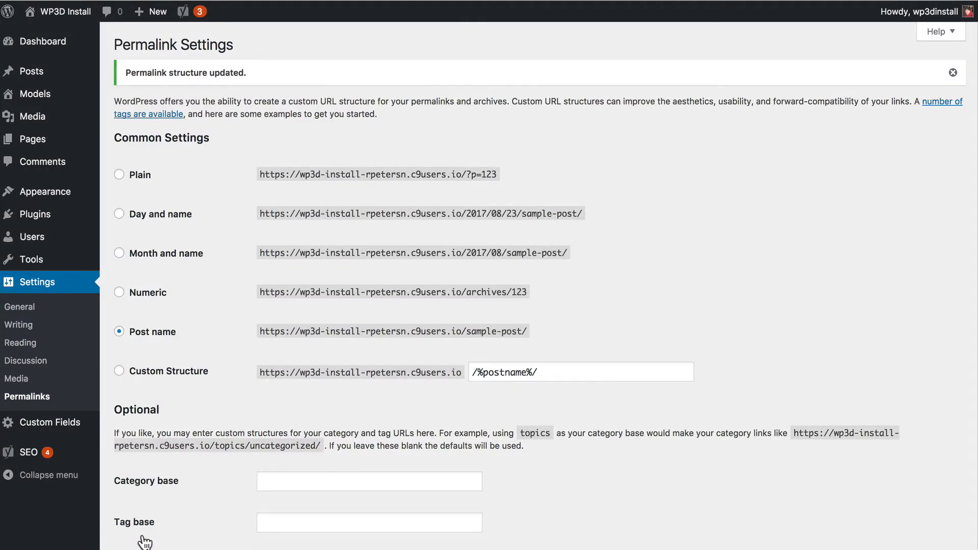
mouse_move(571, 499)
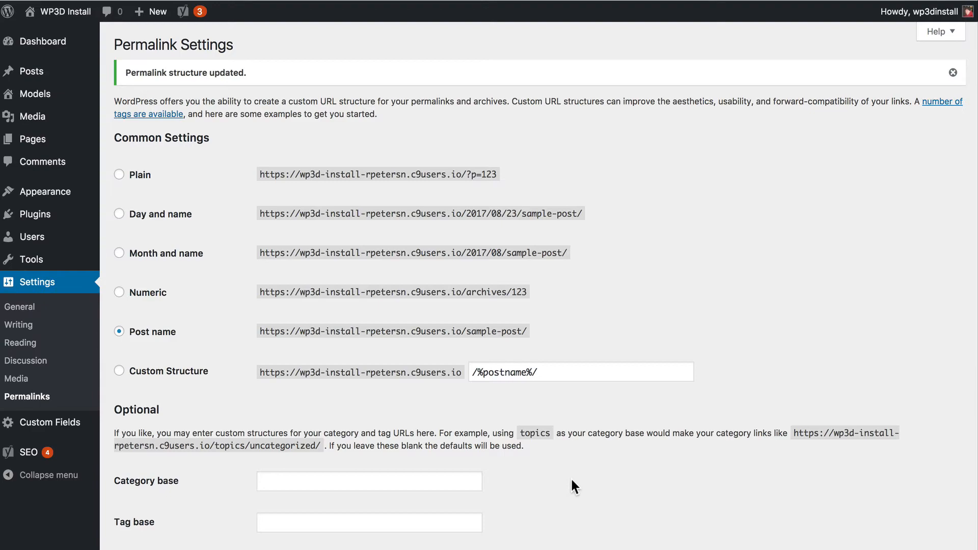
mouse_move(34, 94)
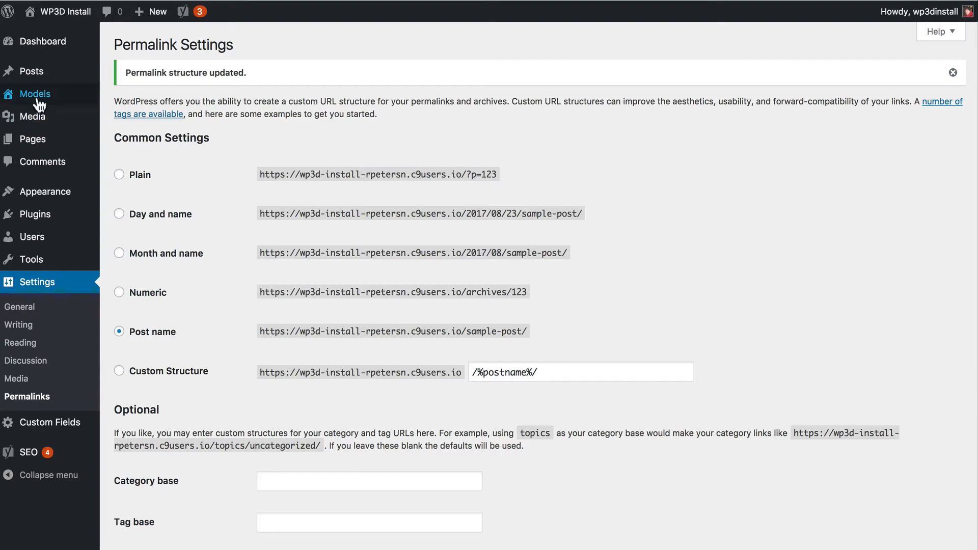
mouse_move(38, 101)
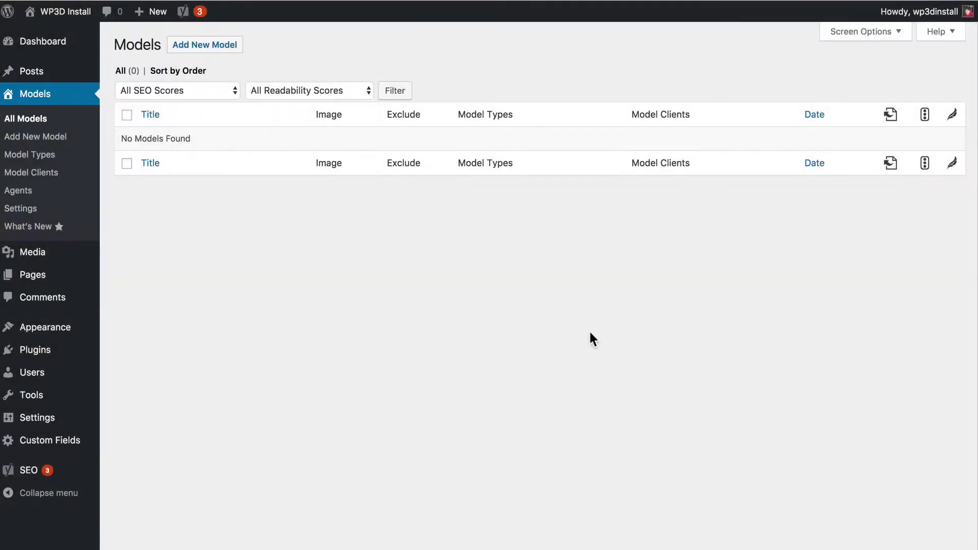
mouse_move(598, 430)
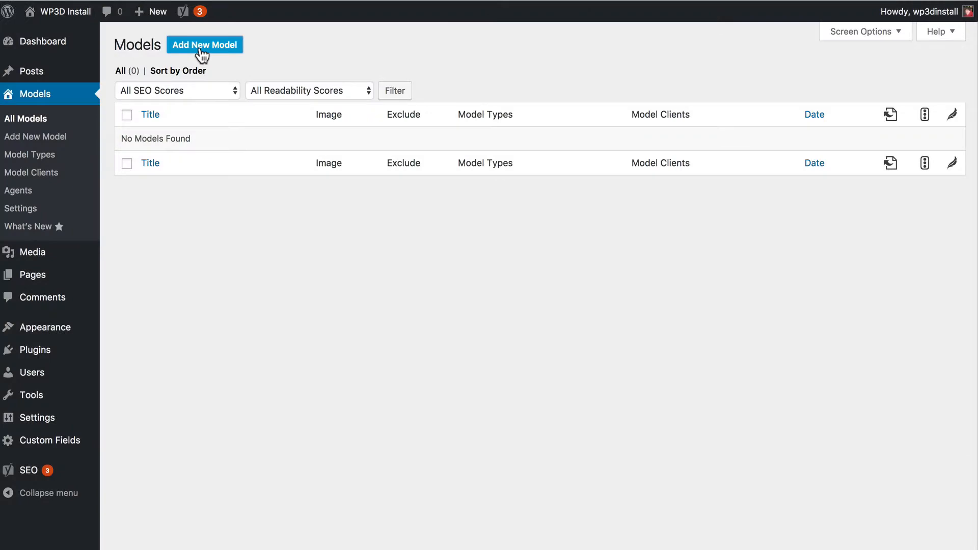
Start a new 3D model via Add New Model from the Models admin page
click(204, 44)
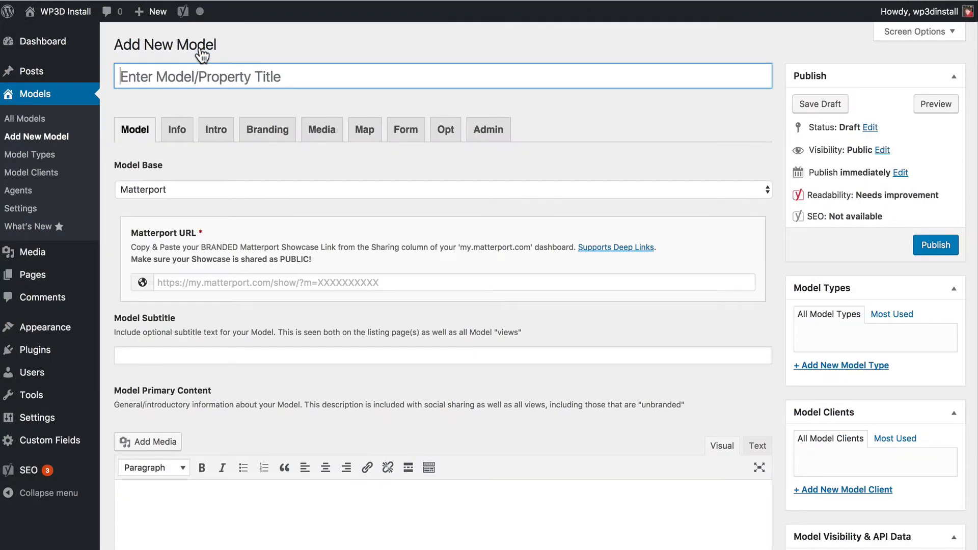
mouse_move(267, 110)
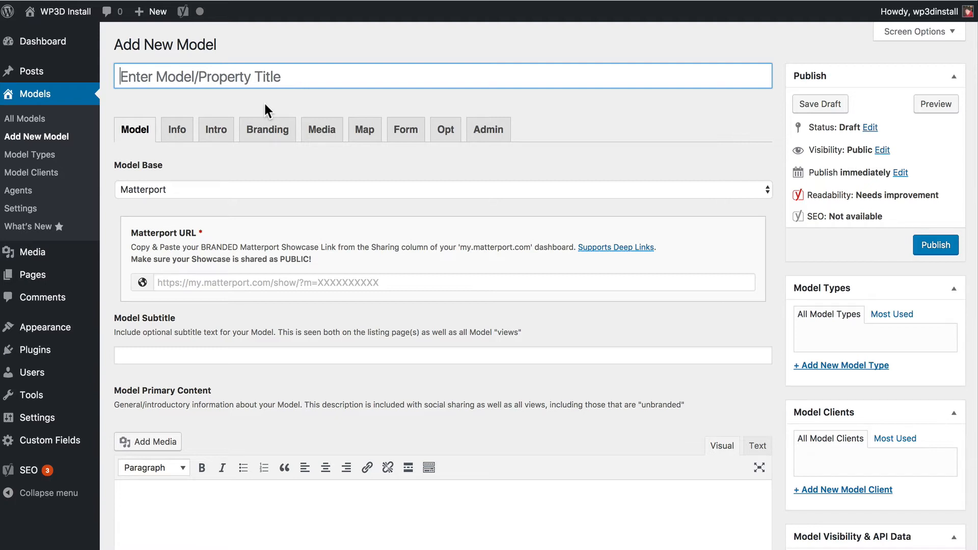
mouse_move(100, 204)
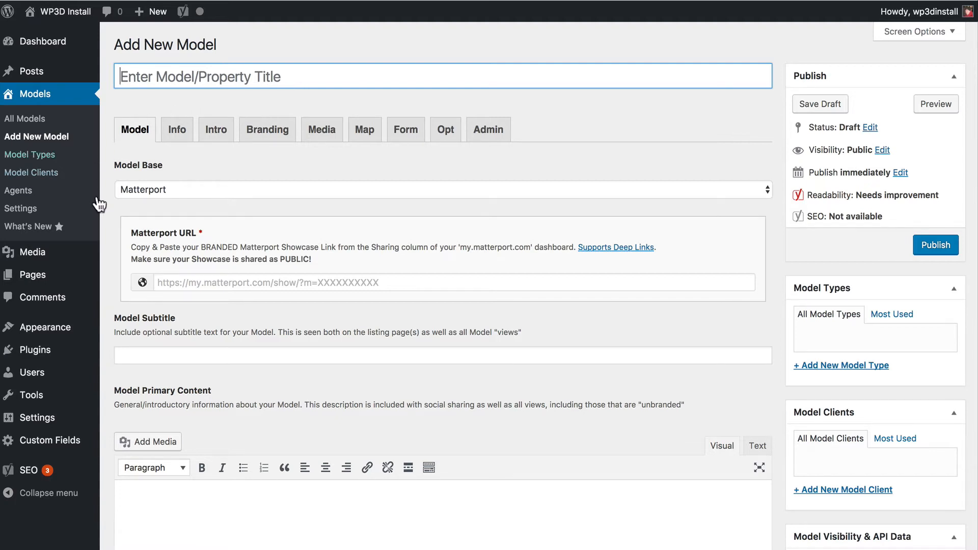
mouse_move(229, 194)
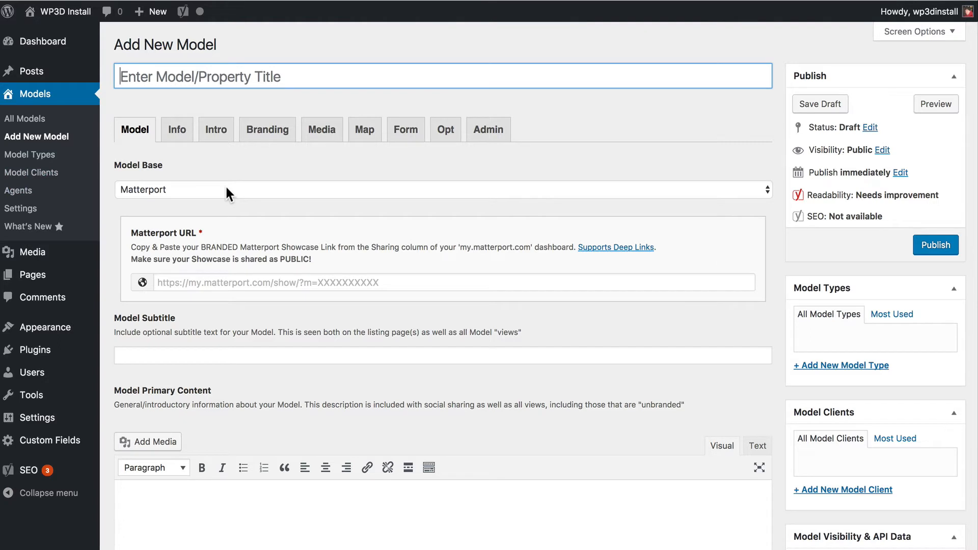
mouse_move(409, 53)
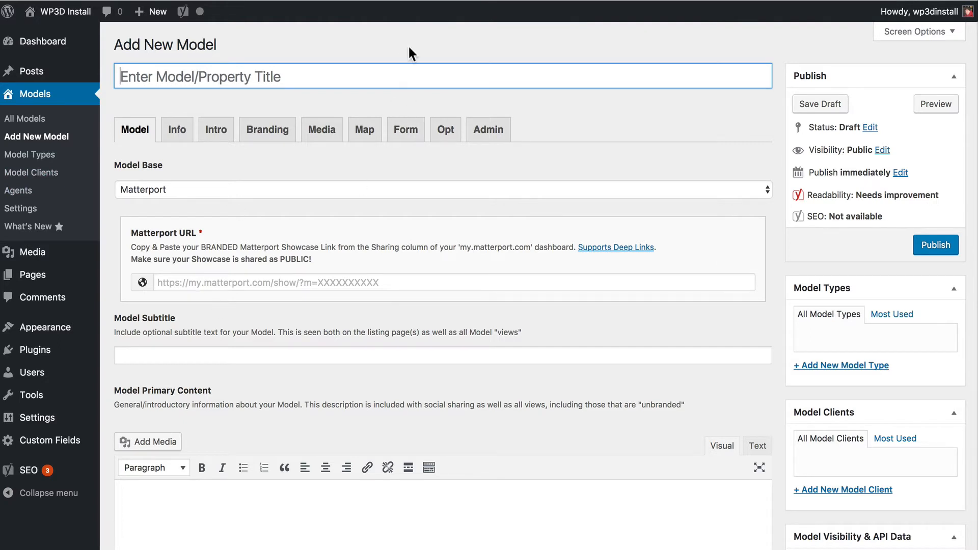
mouse_move(412, 52)
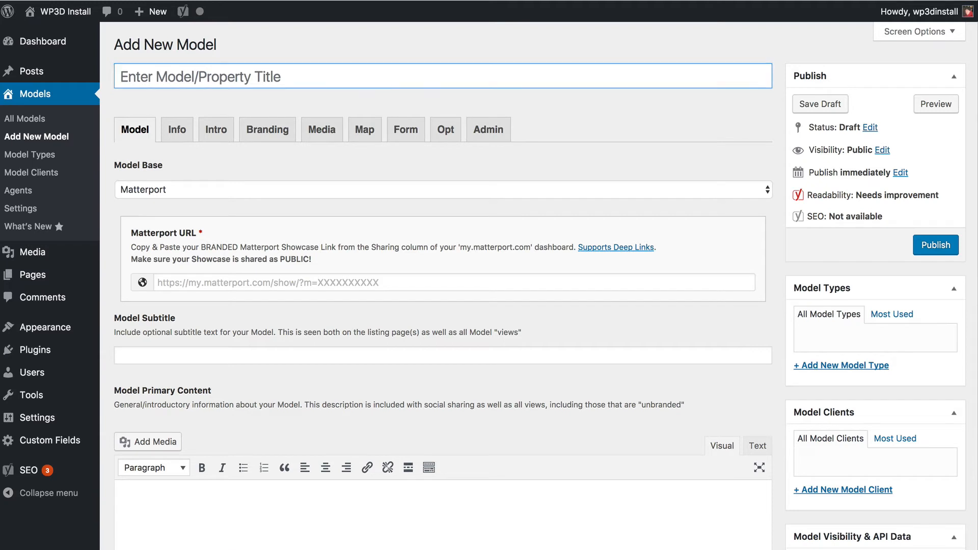
Title the model 'Spacious 4br/3.5ba Home' and fill in its Matterport showcase URL
text(Spac)
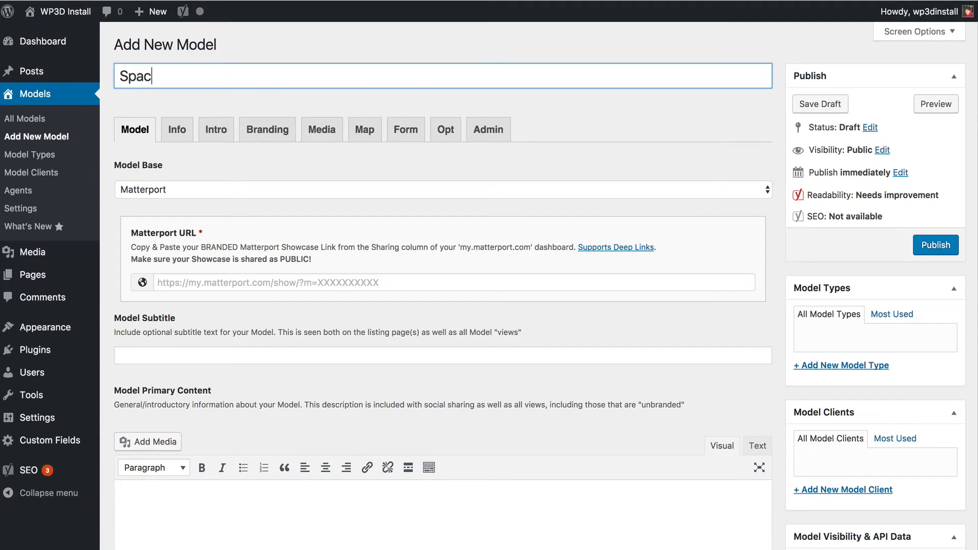
text(ious 4)
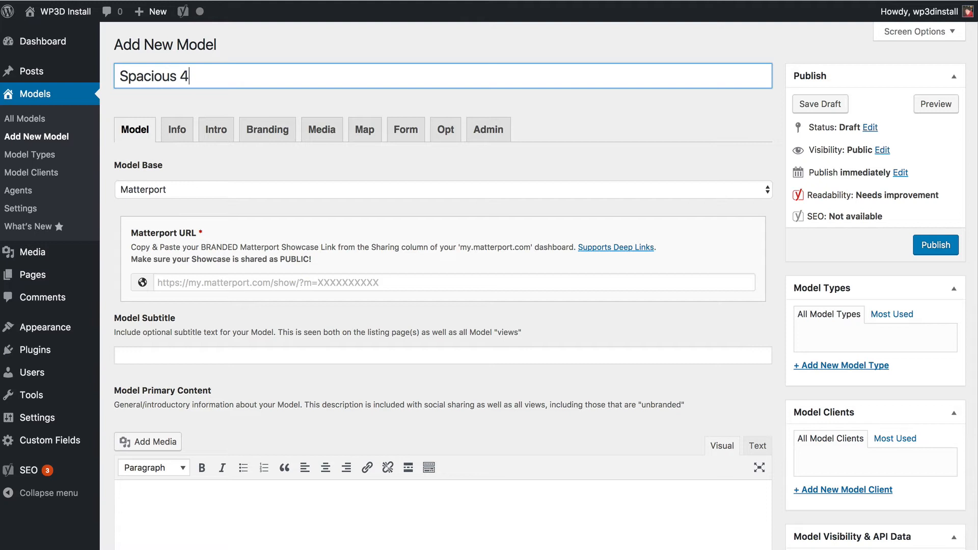
text(br/3.5)
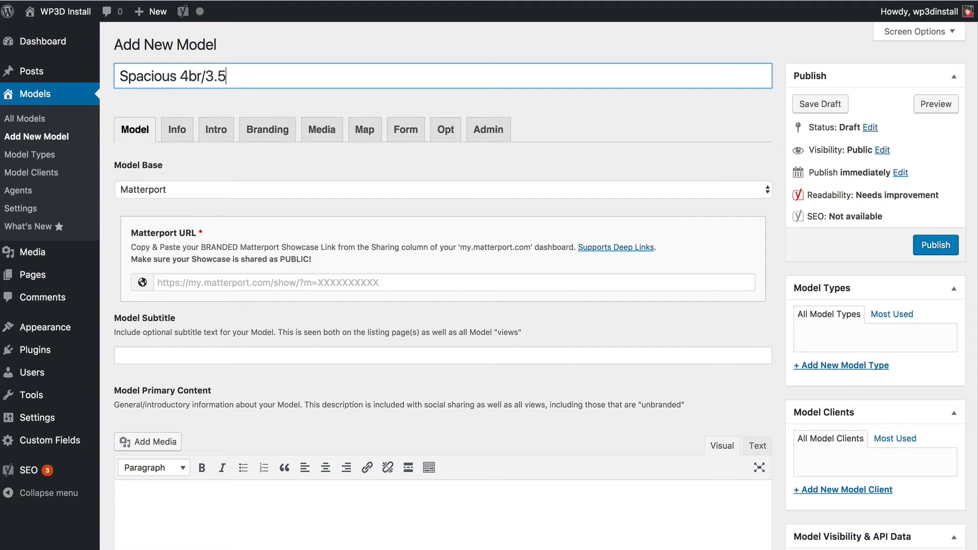
text(ba Home)
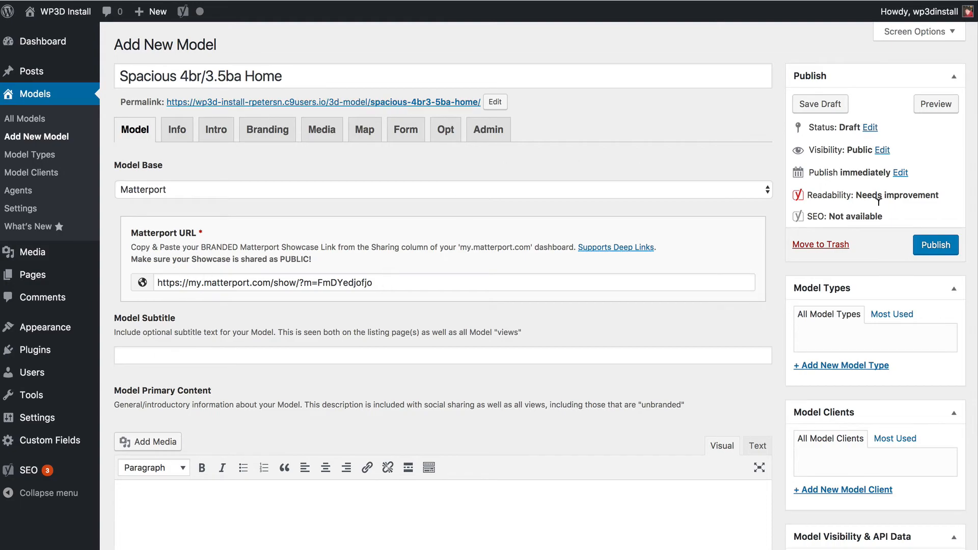
click(935, 245)
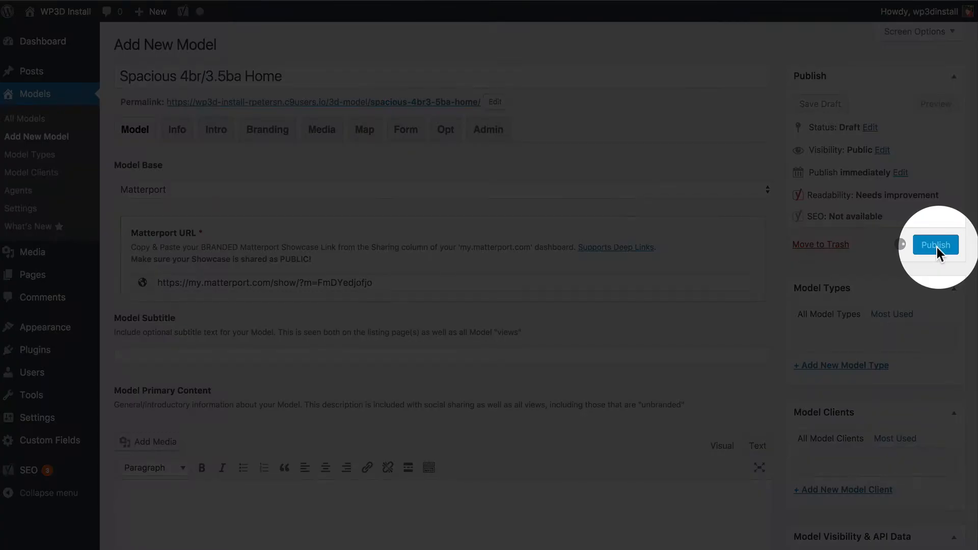
Publish the Spacious 4br/3.5ba Home model from the Publish box
click(935, 244)
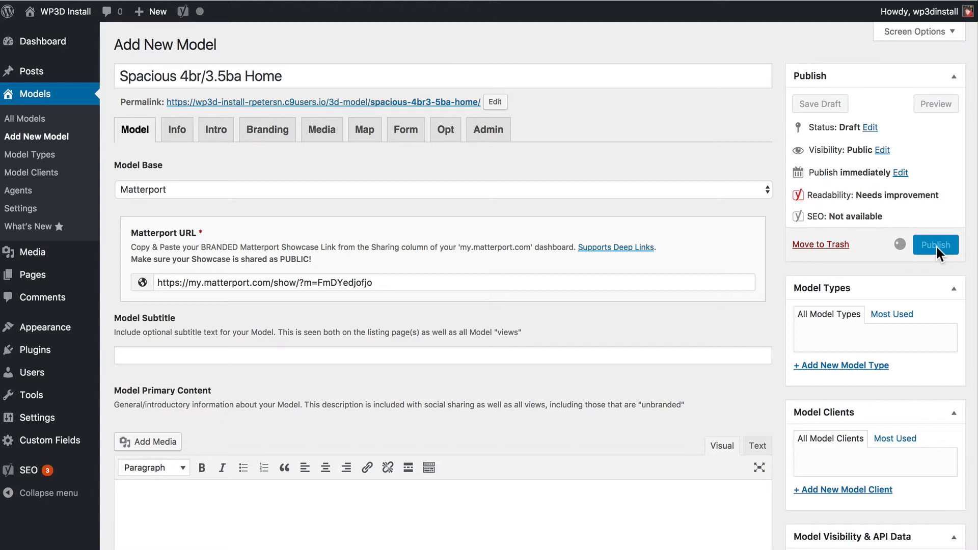
click(935, 244)
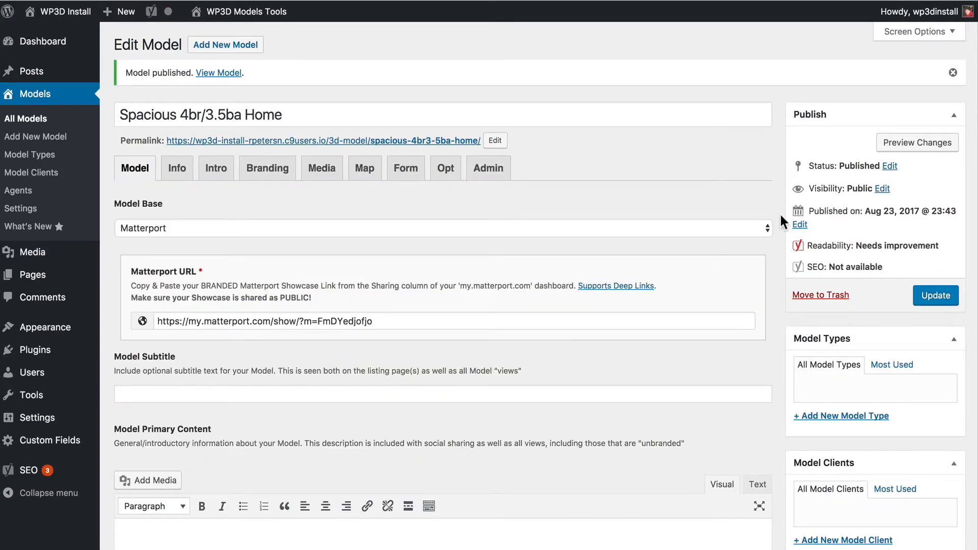
scroll(down, 3)
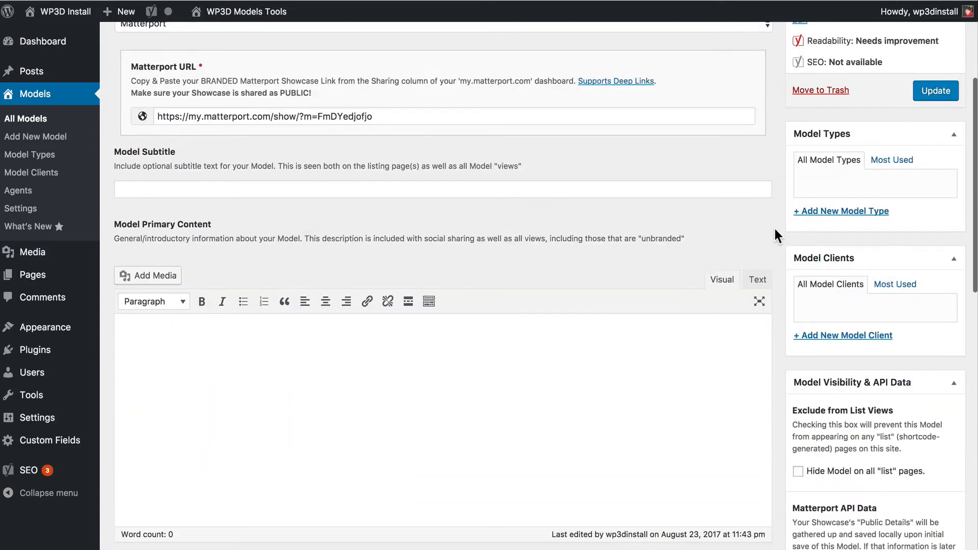
scroll(down, 3)
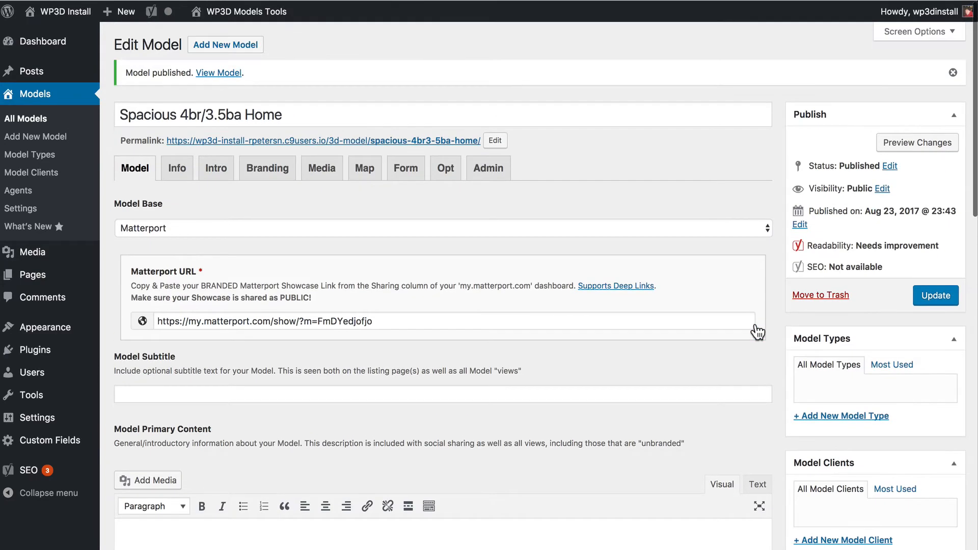
mouse_move(562, 312)
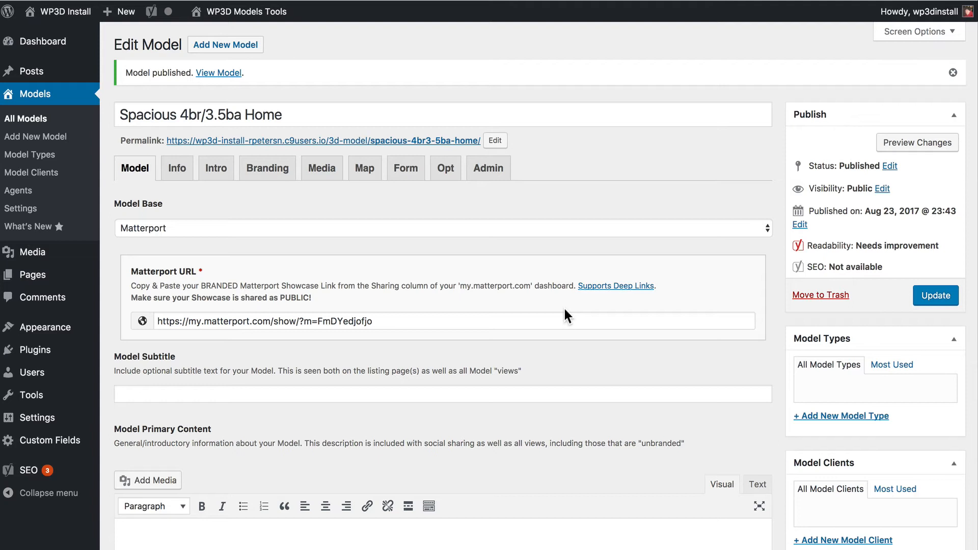
mouse_move(576, 310)
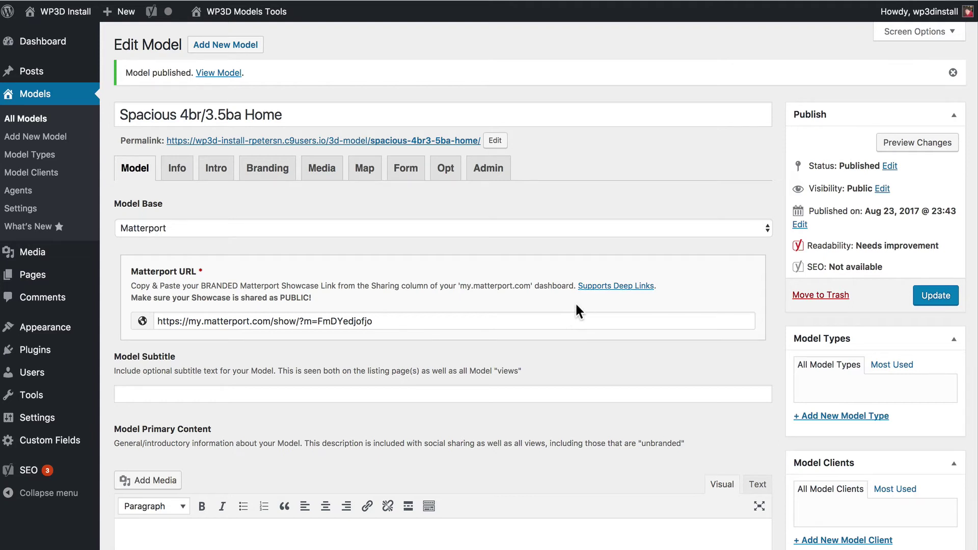
mouse_move(540, 153)
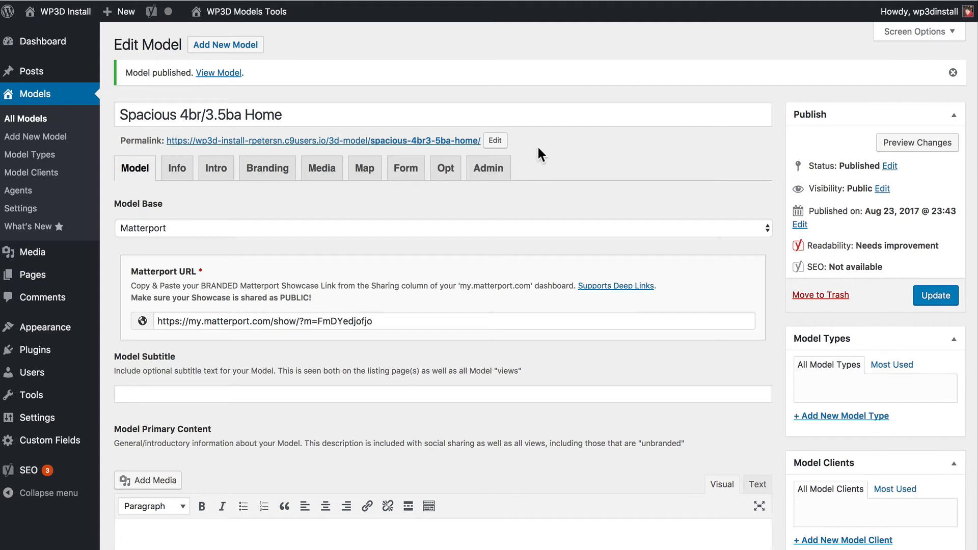
mouse_move(177, 145)
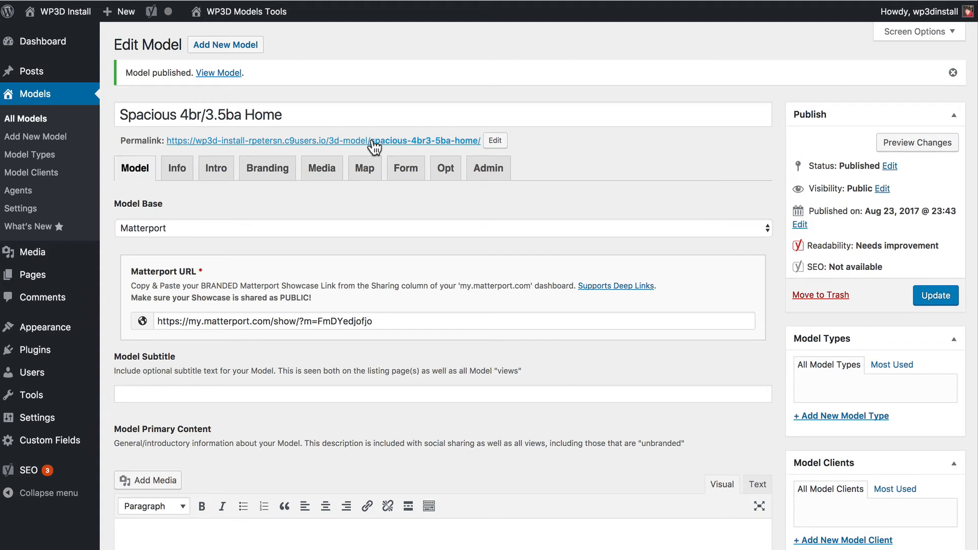
mouse_move(370, 53)
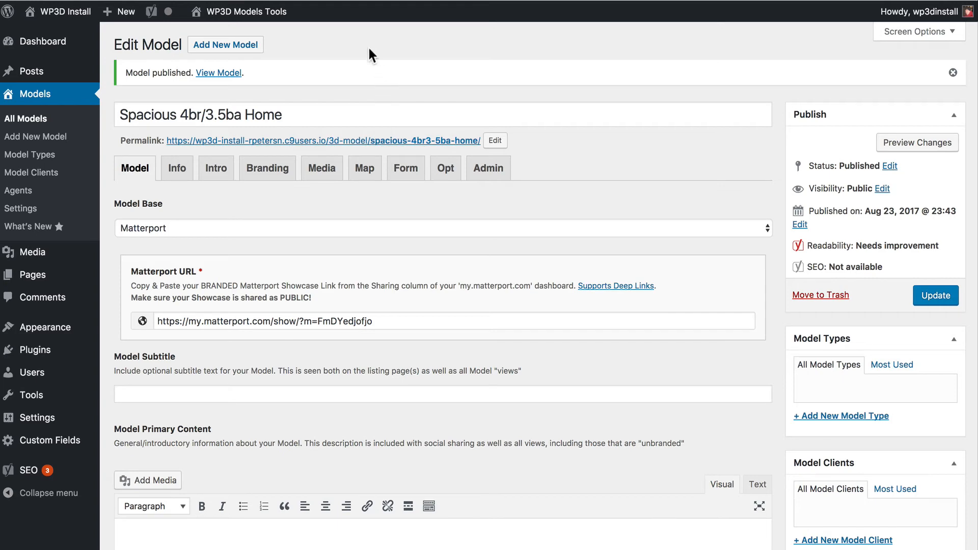
mouse_move(296, 63)
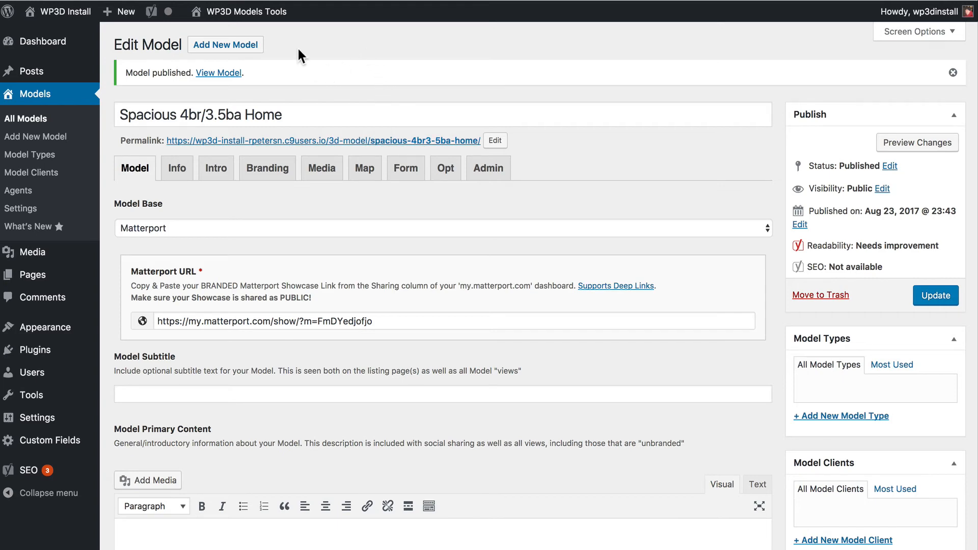
mouse_move(301, 49)
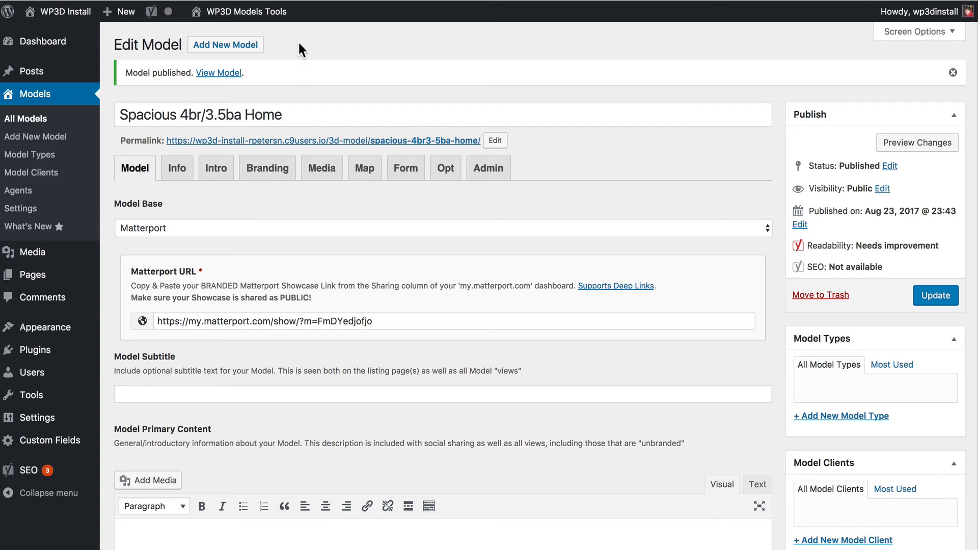
Open the model's Skinned View from WP3D Models Tools > Branded Views in the admin bar
click(242, 11)
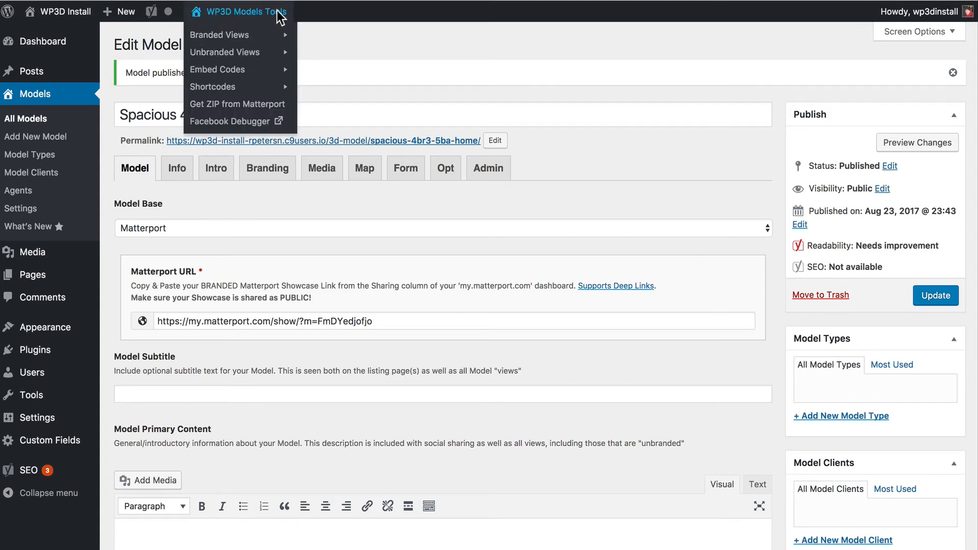
mouse_move(262, 25)
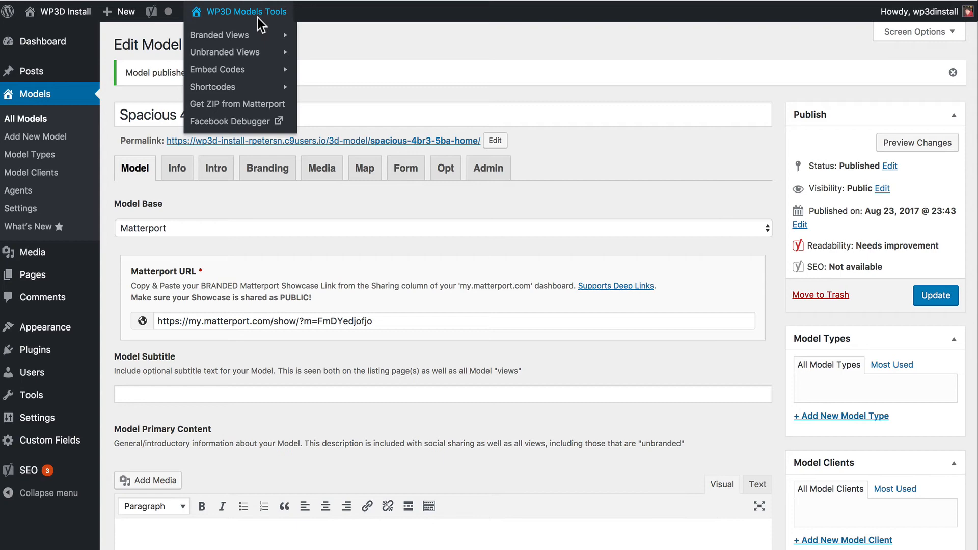
mouse_move(219, 35)
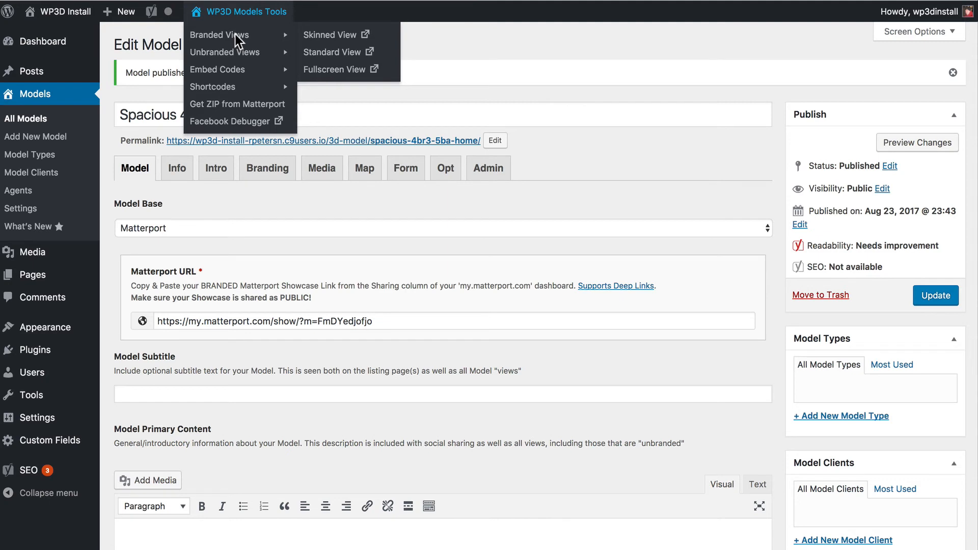
mouse_move(330, 35)
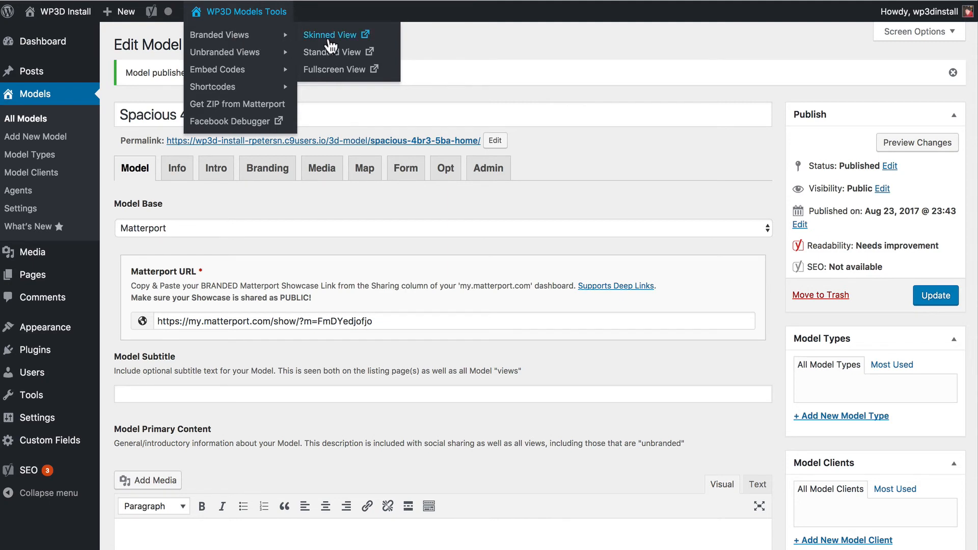
click(331, 35)
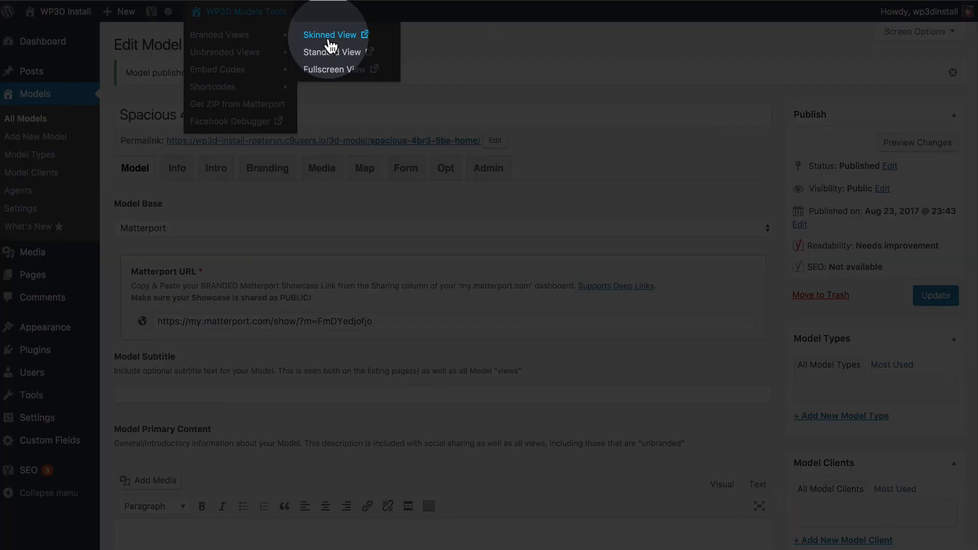
click(328, 34)
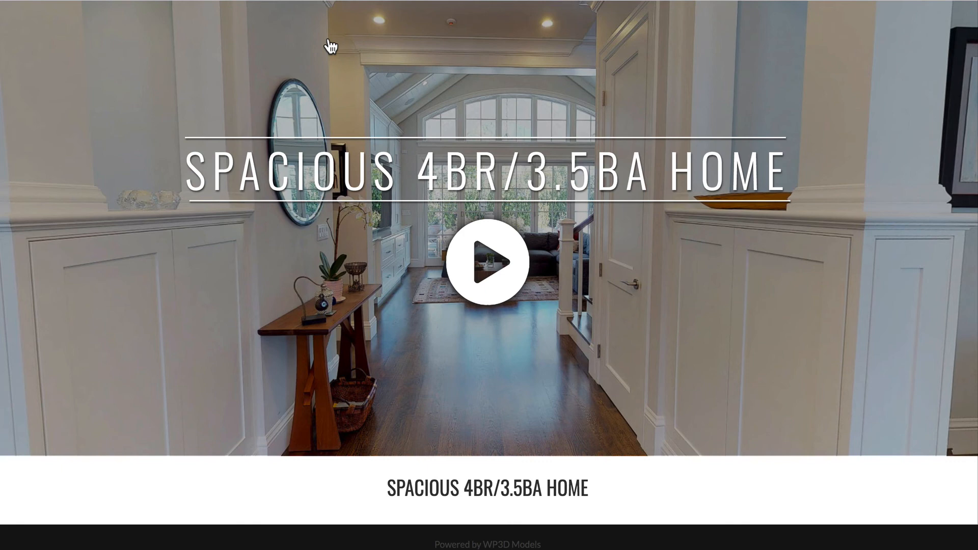
mouse_move(854, 314)
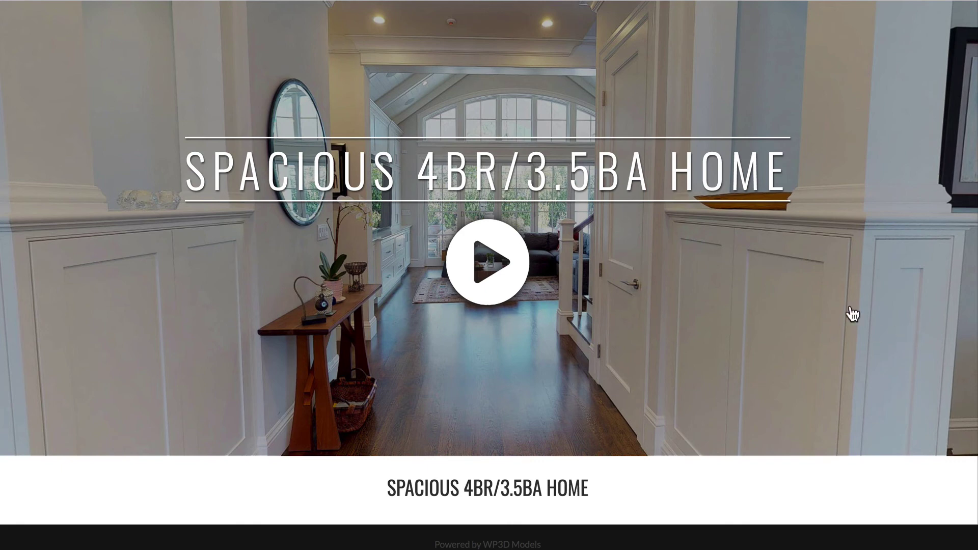
mouse_move(682, 404)
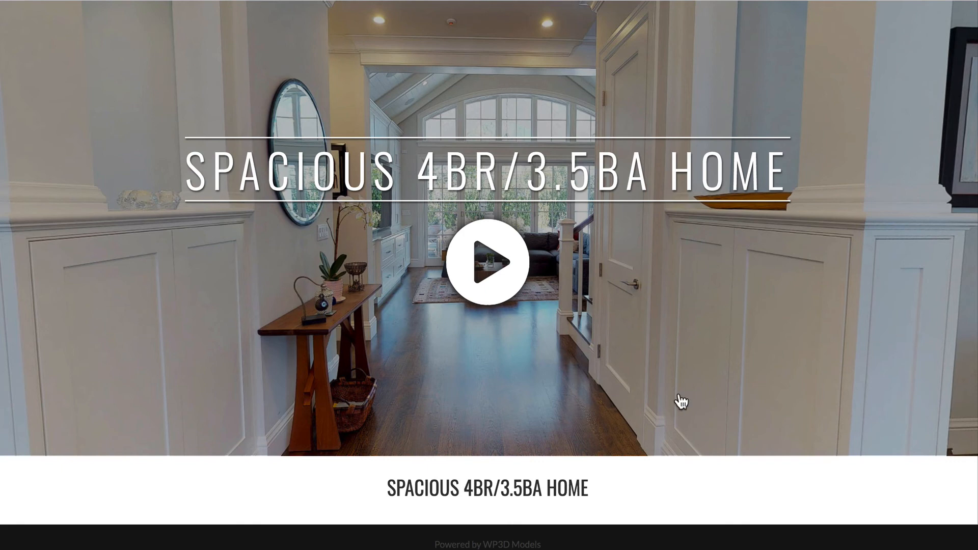
mouse_move(684, 399)
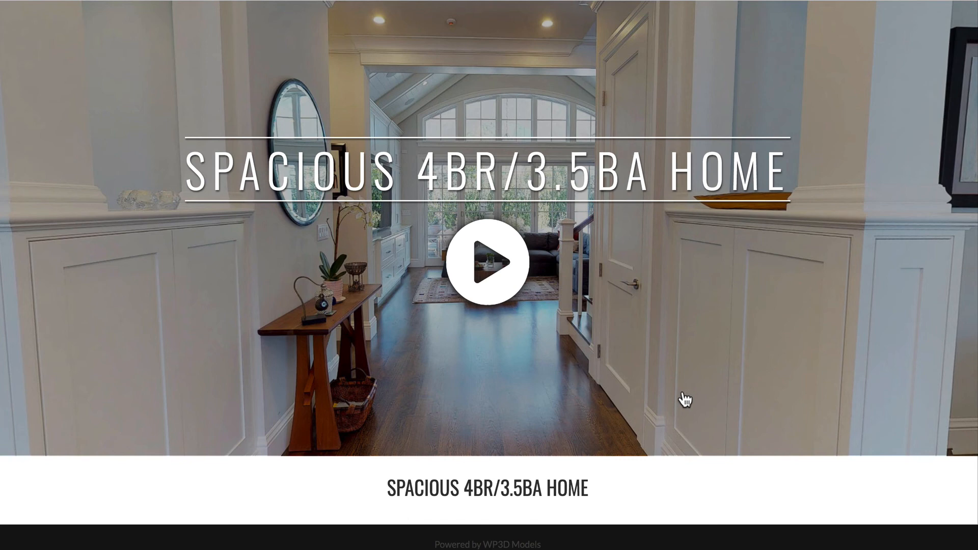
mouse_move(729, 340)
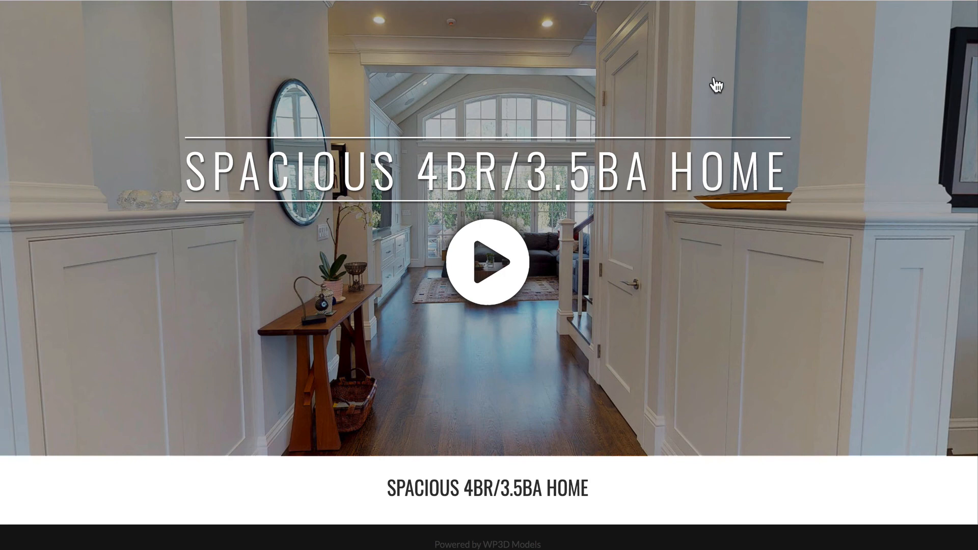
mouse_move(568, 197)
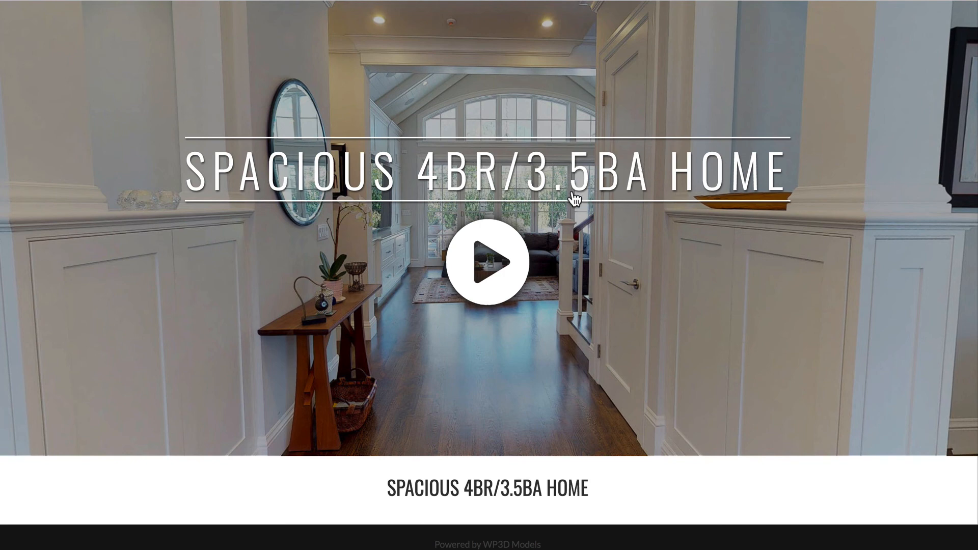
mouse_move(631, 538)
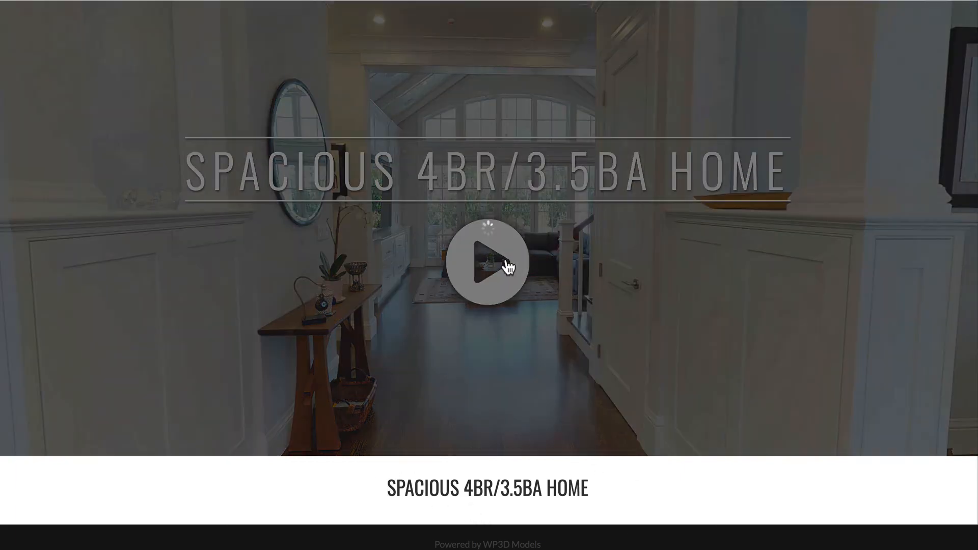
Start loading the Matterport 3D tour with the play button on the skinned property page
click(485, 267)
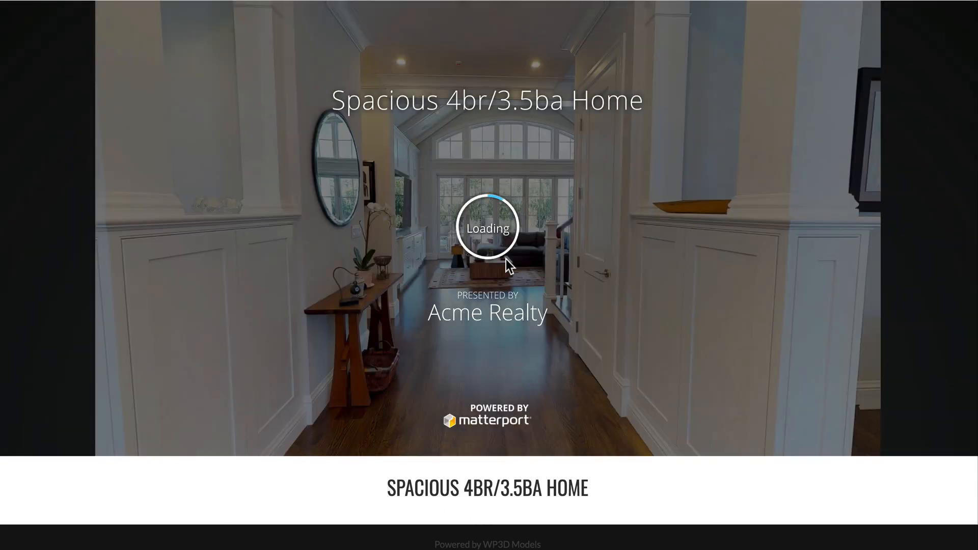